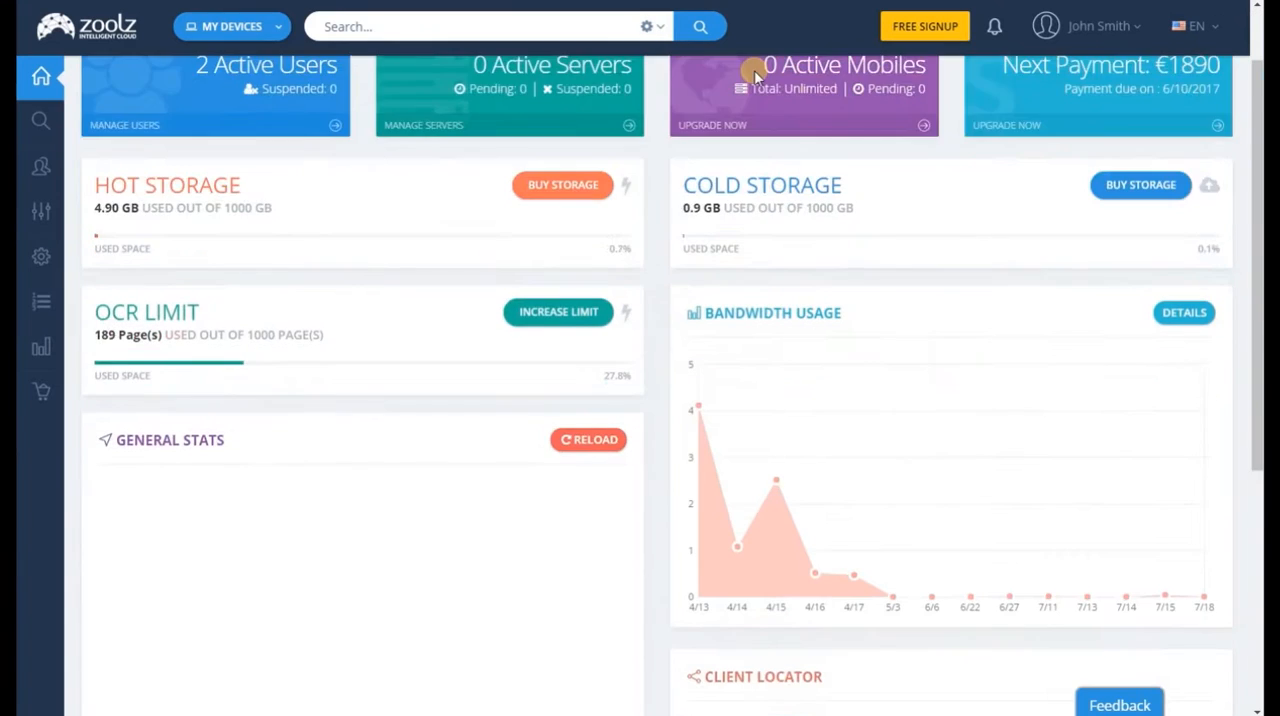
# - Scroll the Discover Data thumbnails of backed-up files from My Computers
pyautogui.scroll(-3)
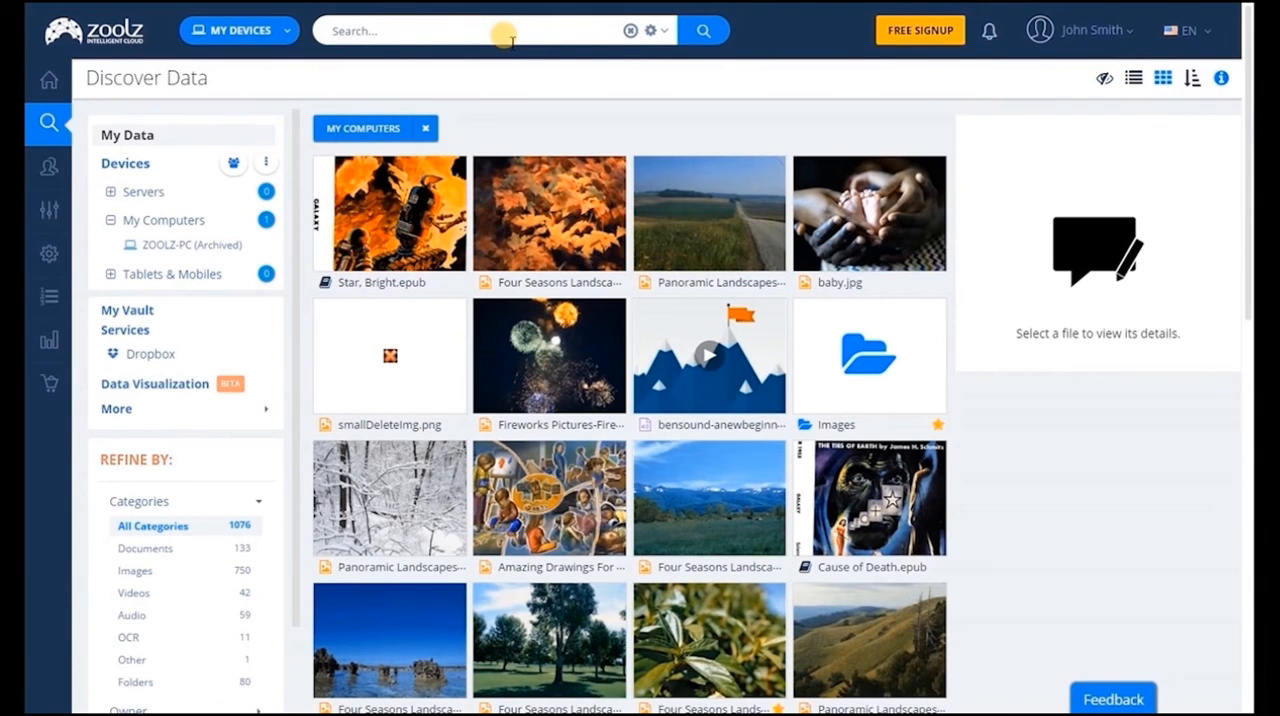
# - Search backed-up content for 'Power', view matches inside the Browning ebook, then dismiss them
pyautogui.write('Powe')
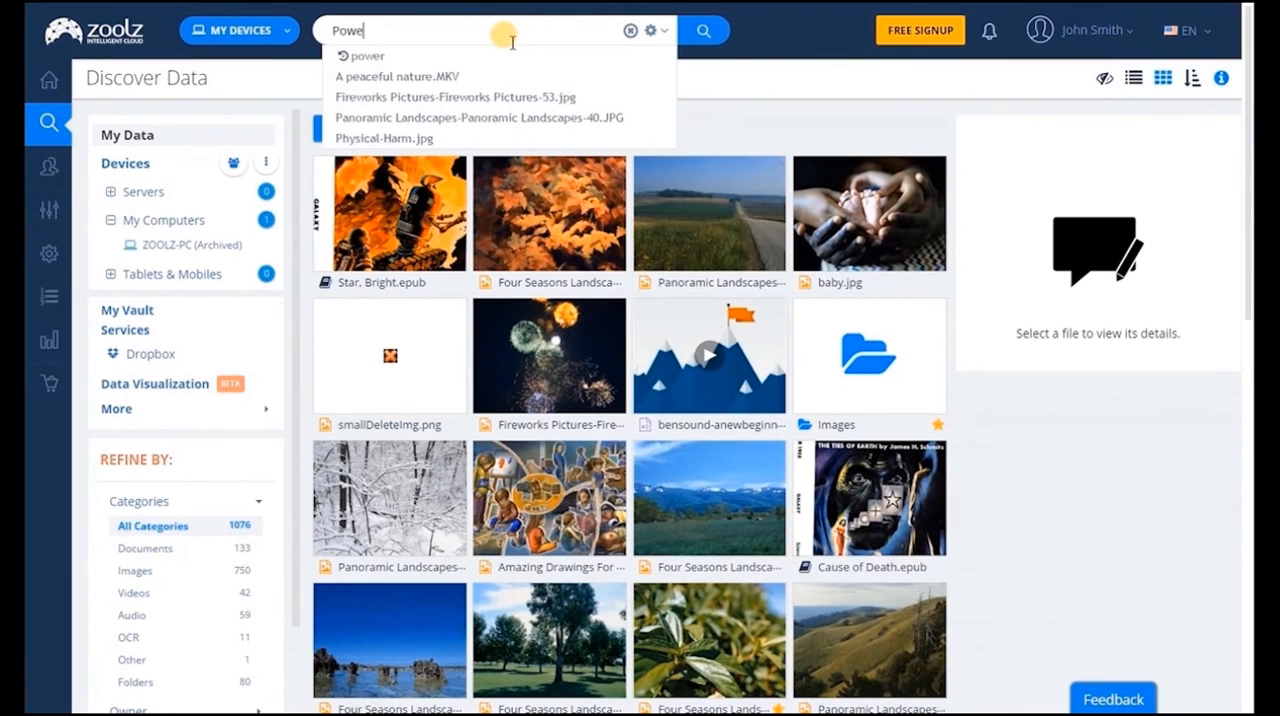
pyautogui.write('r')
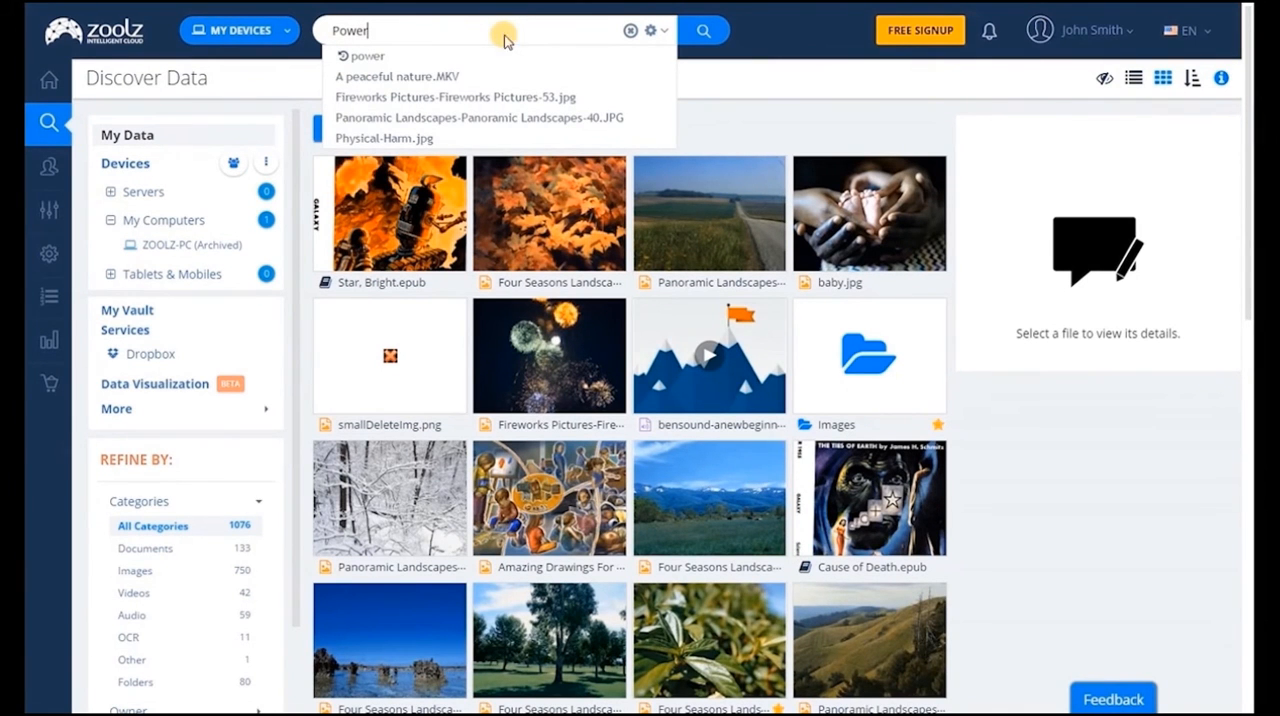
pyautogui.click(704, 30)
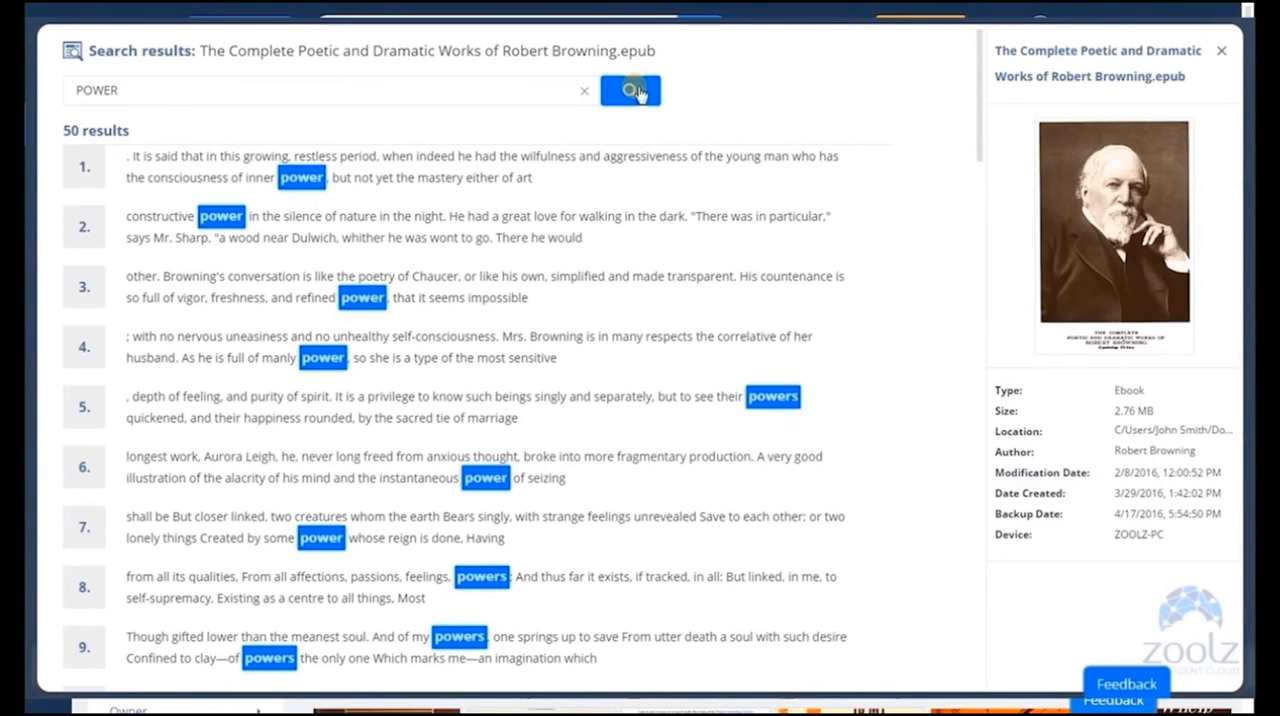
pyautogui.click(1220, 50)
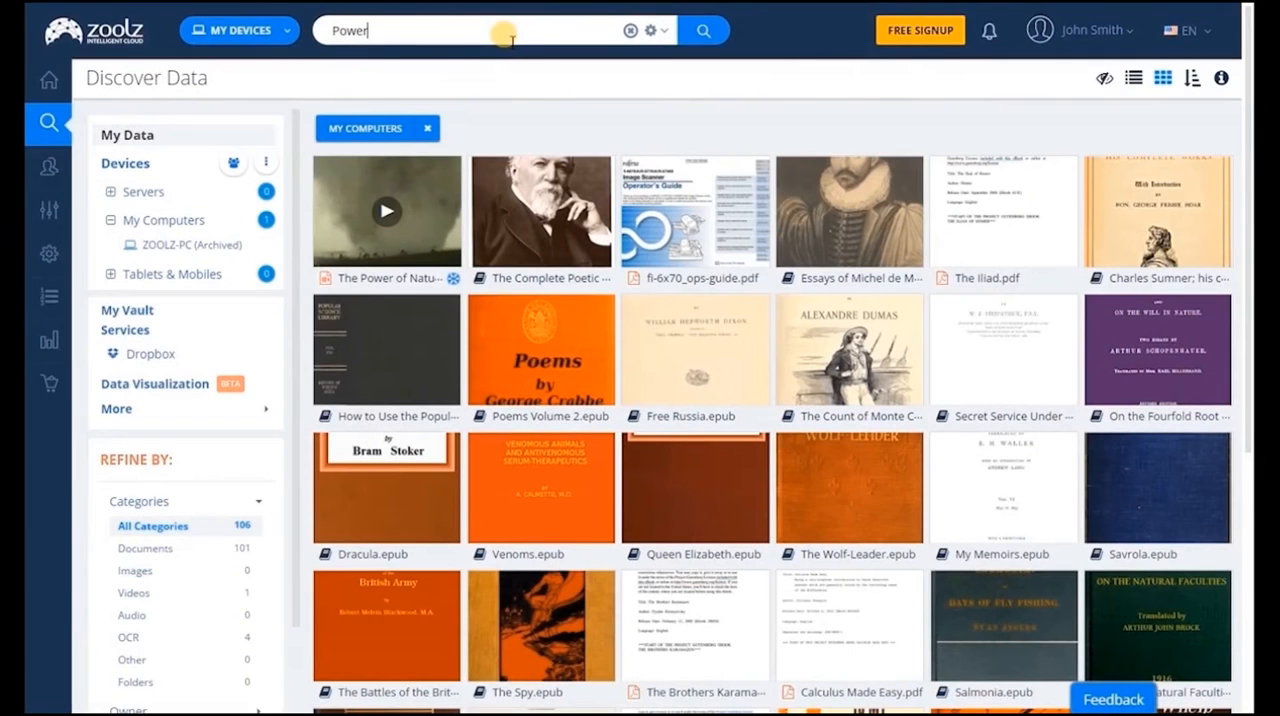
pyautogui.moveTo(752, 104)
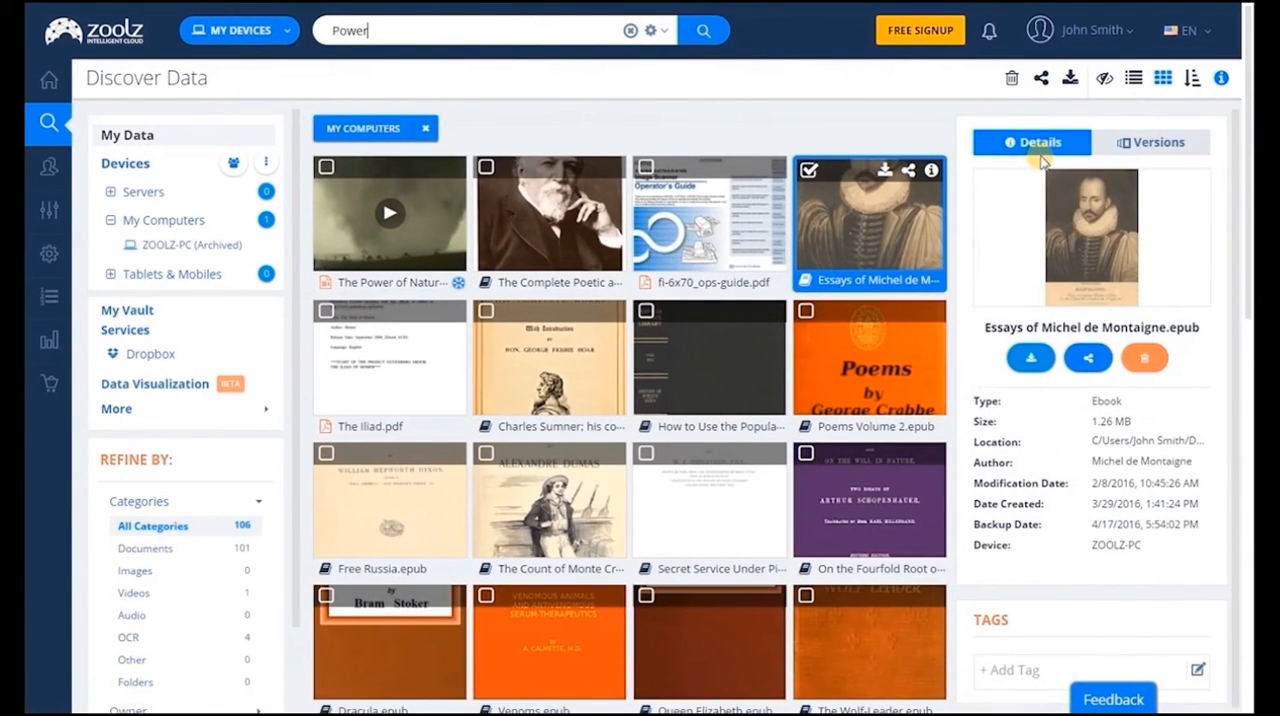
pyautogui.moveTo(1014, 428)
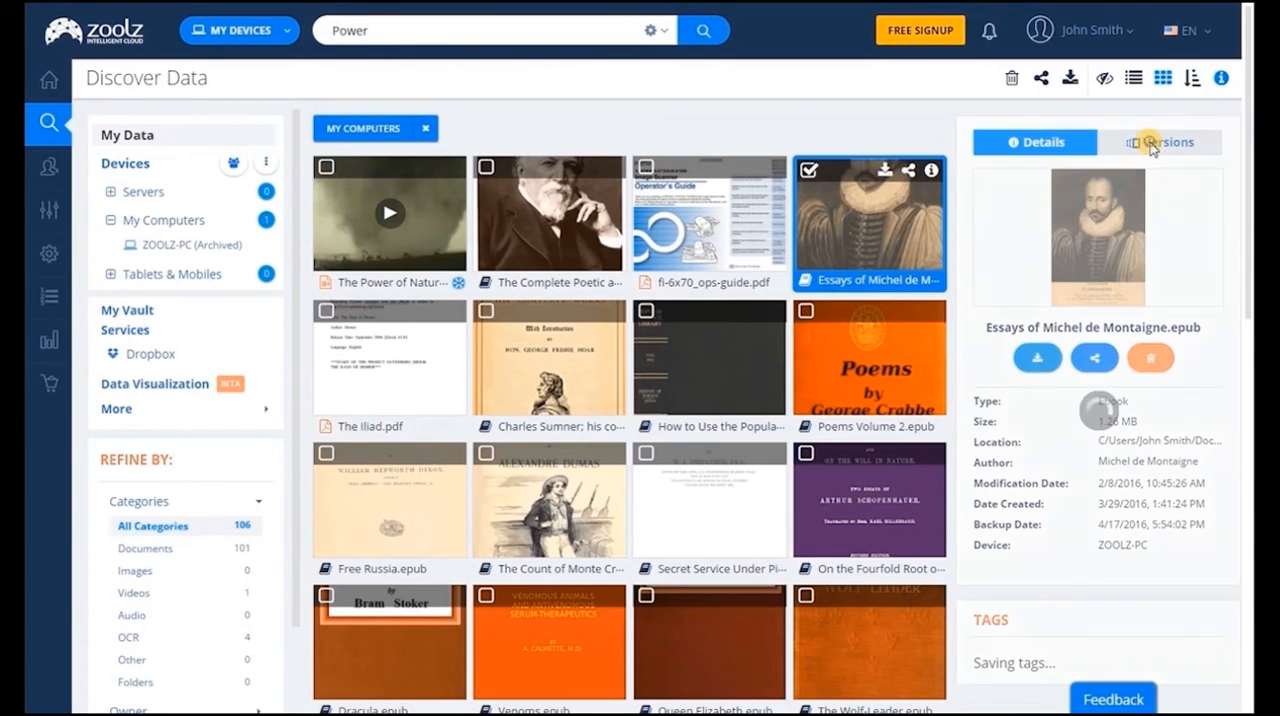
# - Show the Montaigne ebook's version history and preview its cover full size
pyautogui.click(1160, 142)
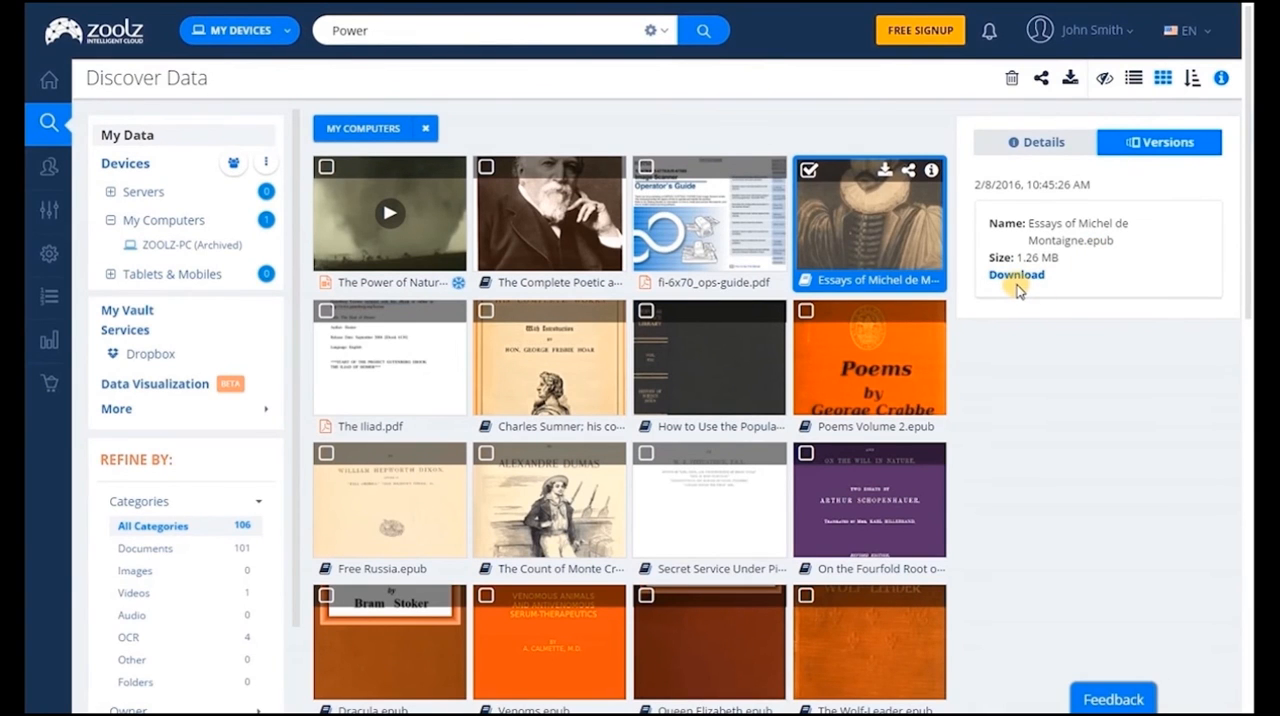
pyautogui.doubleClick(868, 212)
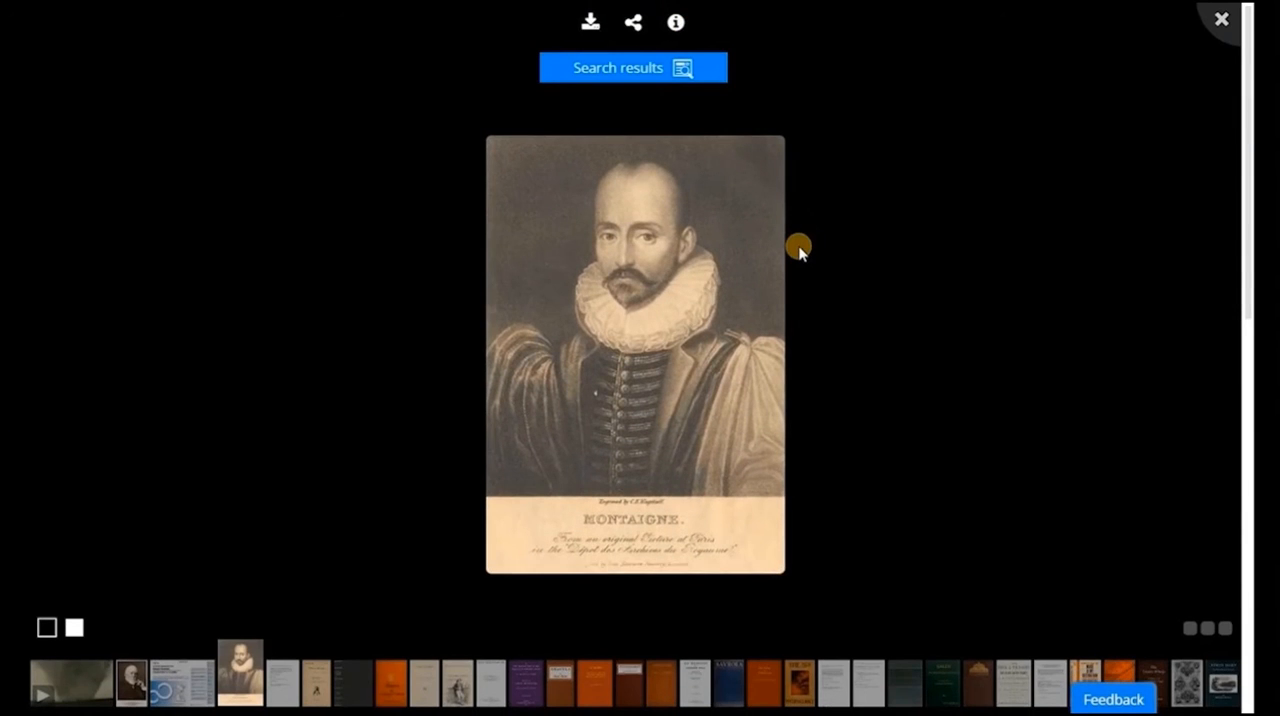
pyautogui.click(632, 68)
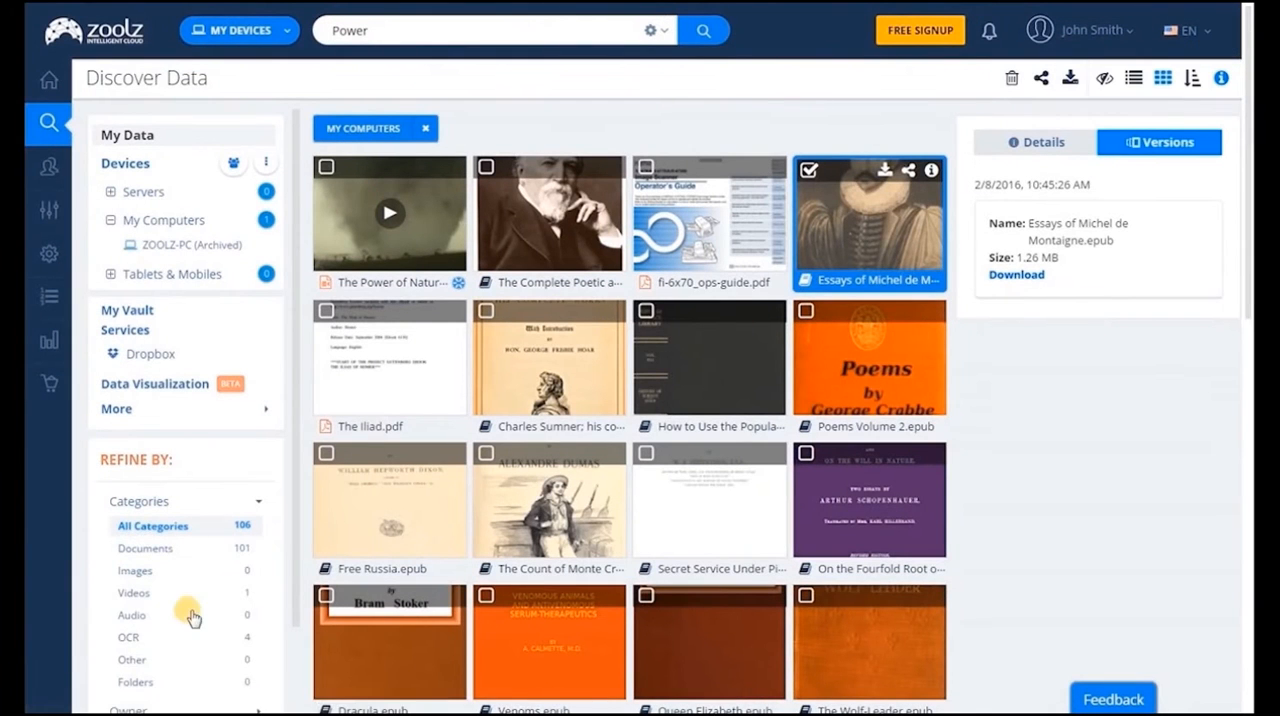
# - Filter the Power results to the OCR category, leaving four scanned PDFs
pyautogui.click(128, 636)
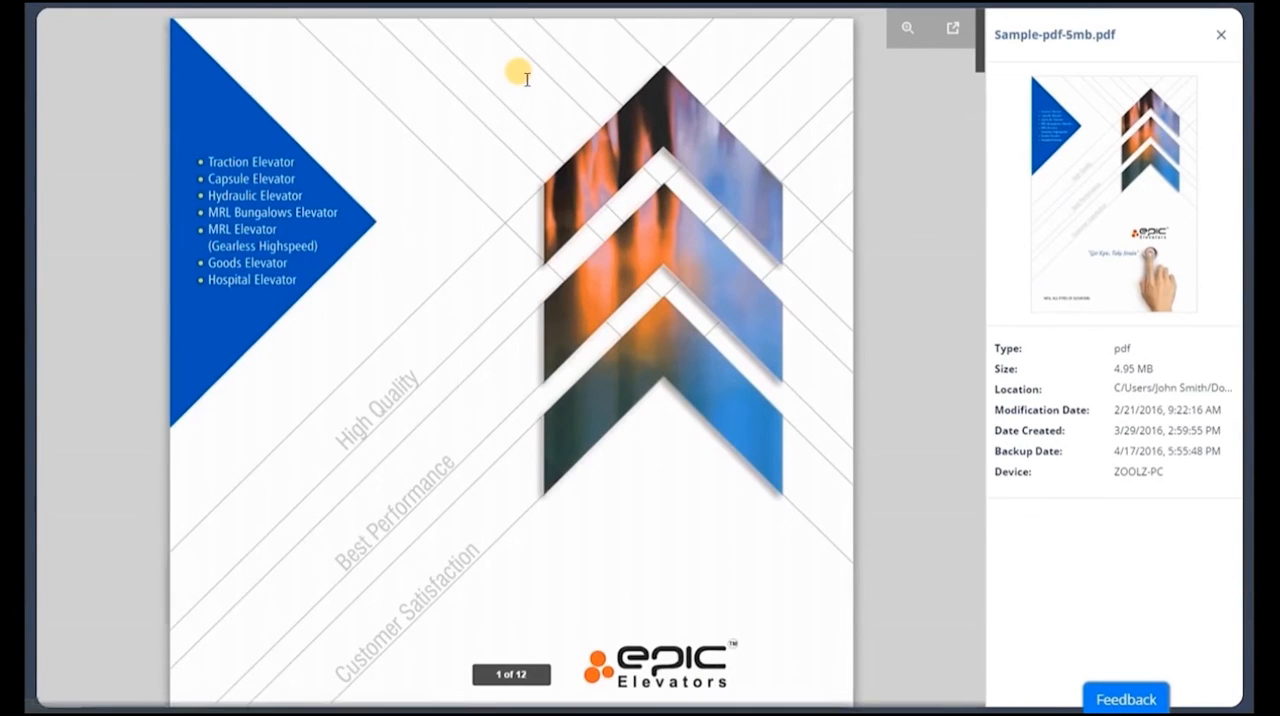
pyautogui.scroll(-3)
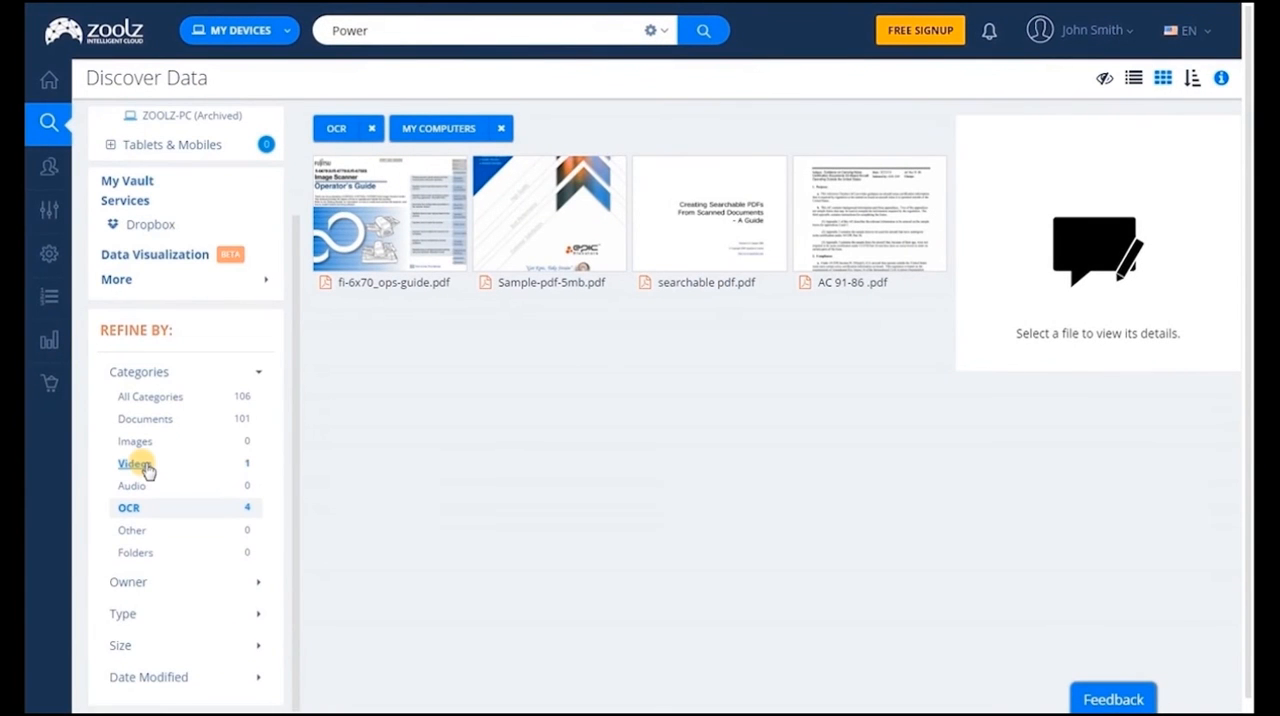
# - Filter to Videos and play The Power of Nature tornado clip in HD quality
pyautogui.click(132, 464)
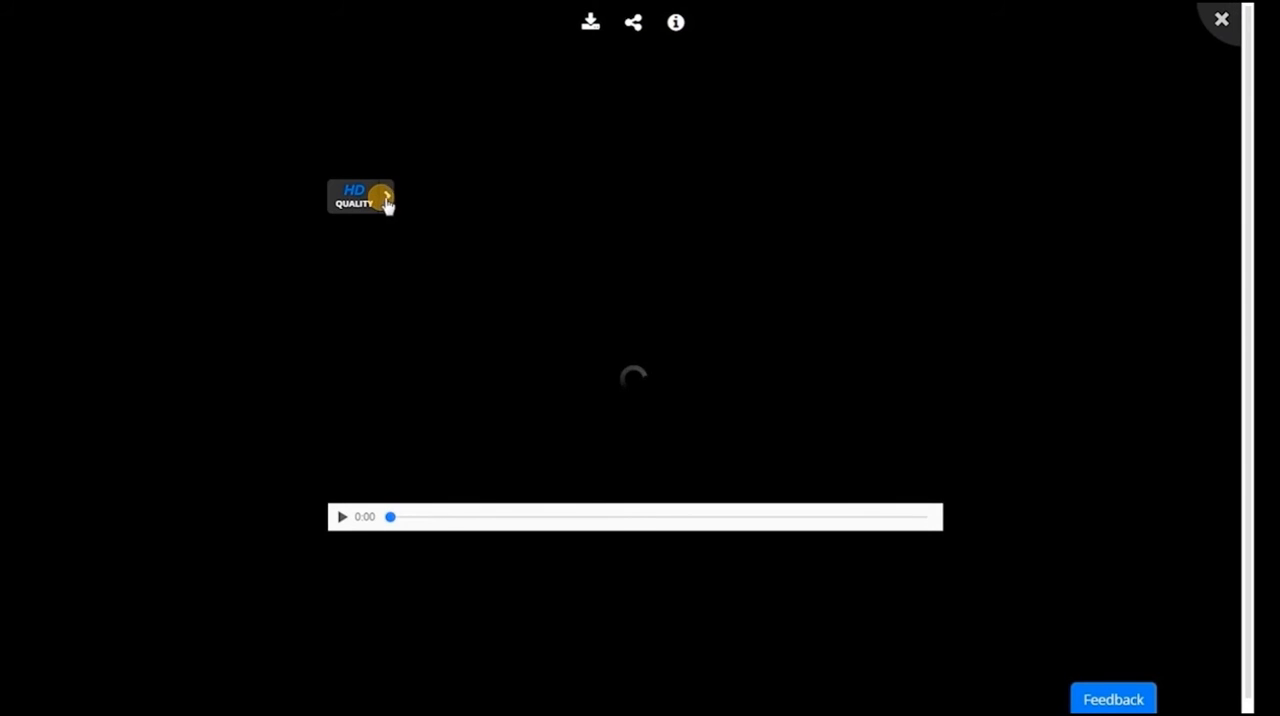
pyautogui.click(384, 196)
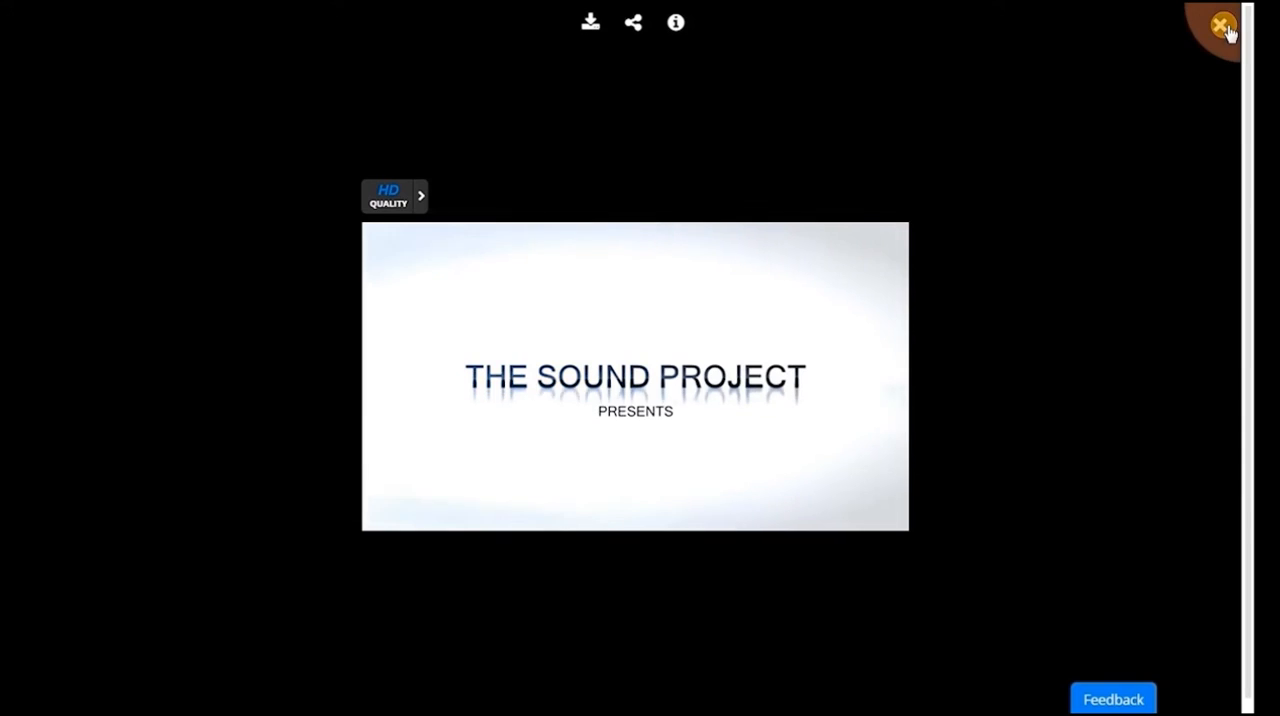
pyautogui.click(1220, 24)
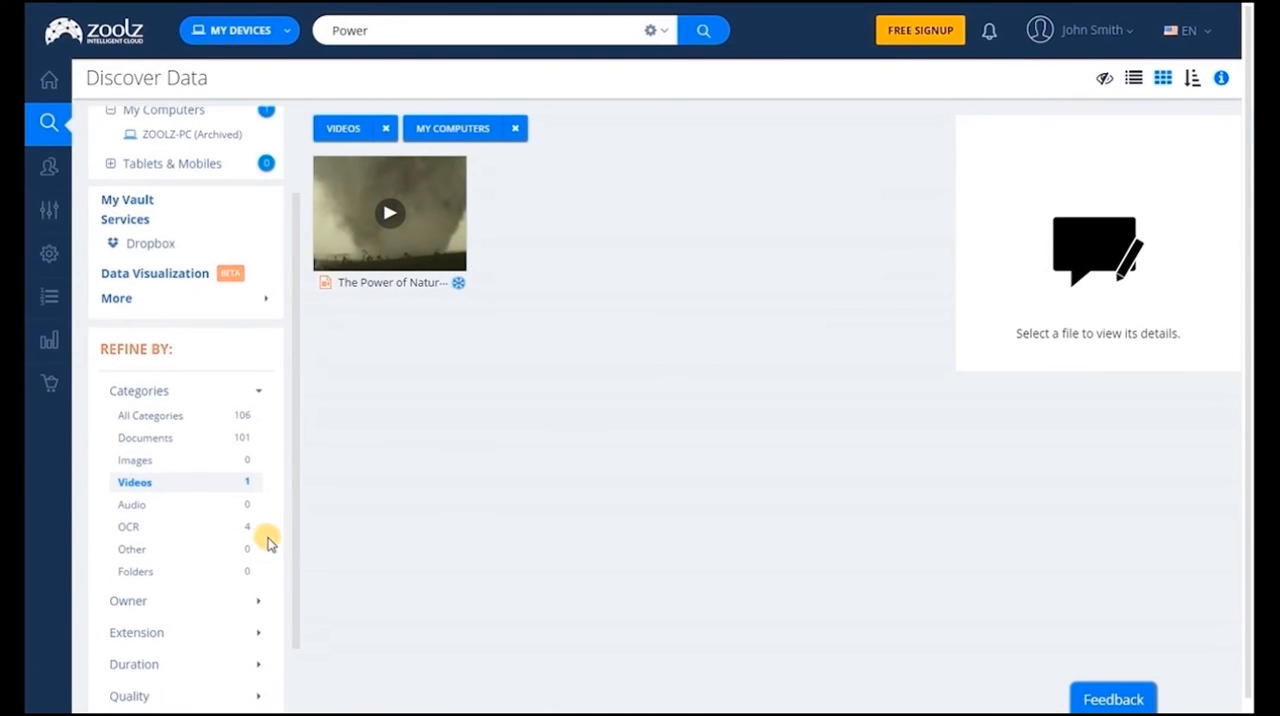
pyautogui.scroll(-3)
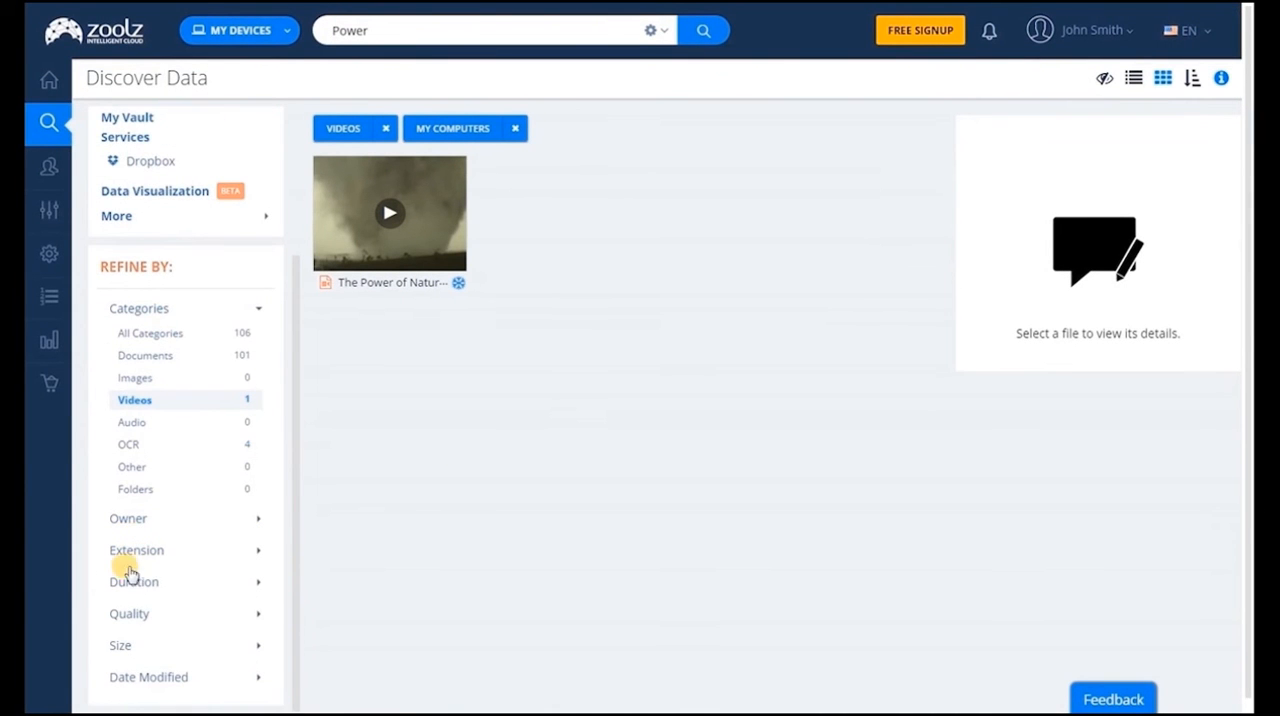
pyautogui.moveTo(122, 644)
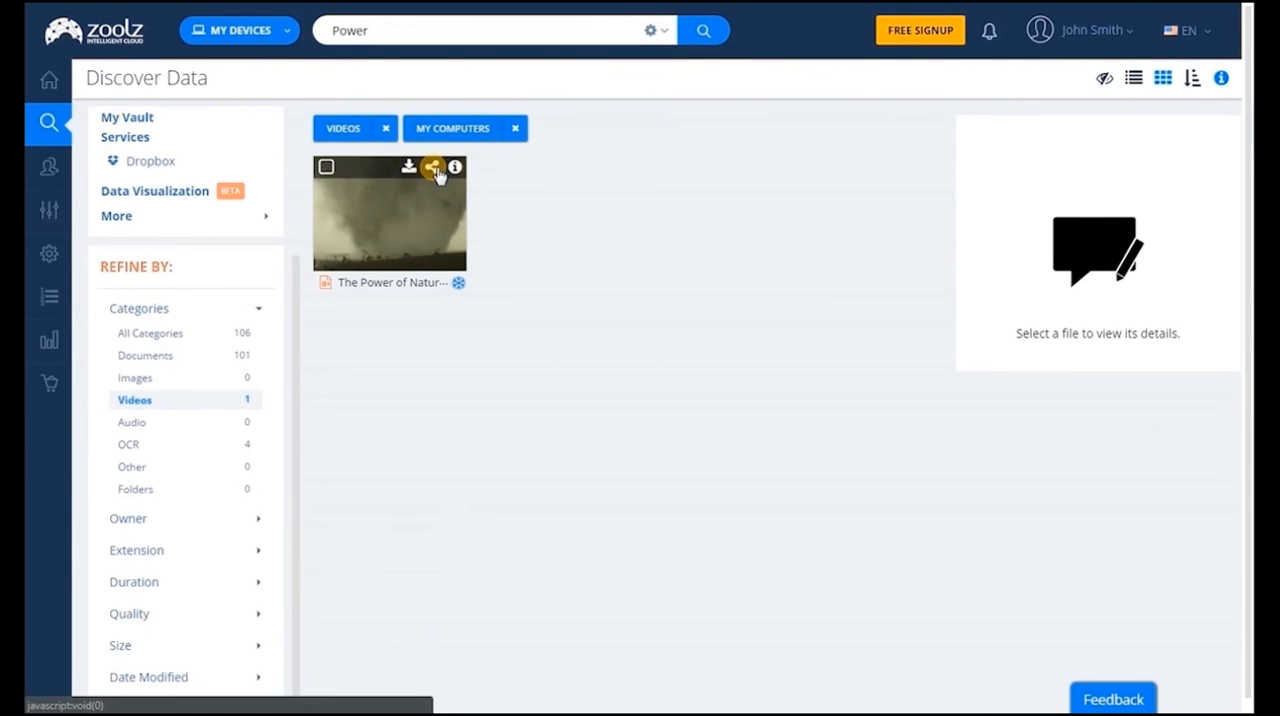
# - Review link sharing for The Power of Nature without activating it, then show only Audio files
pyautogui.click(432, 168)
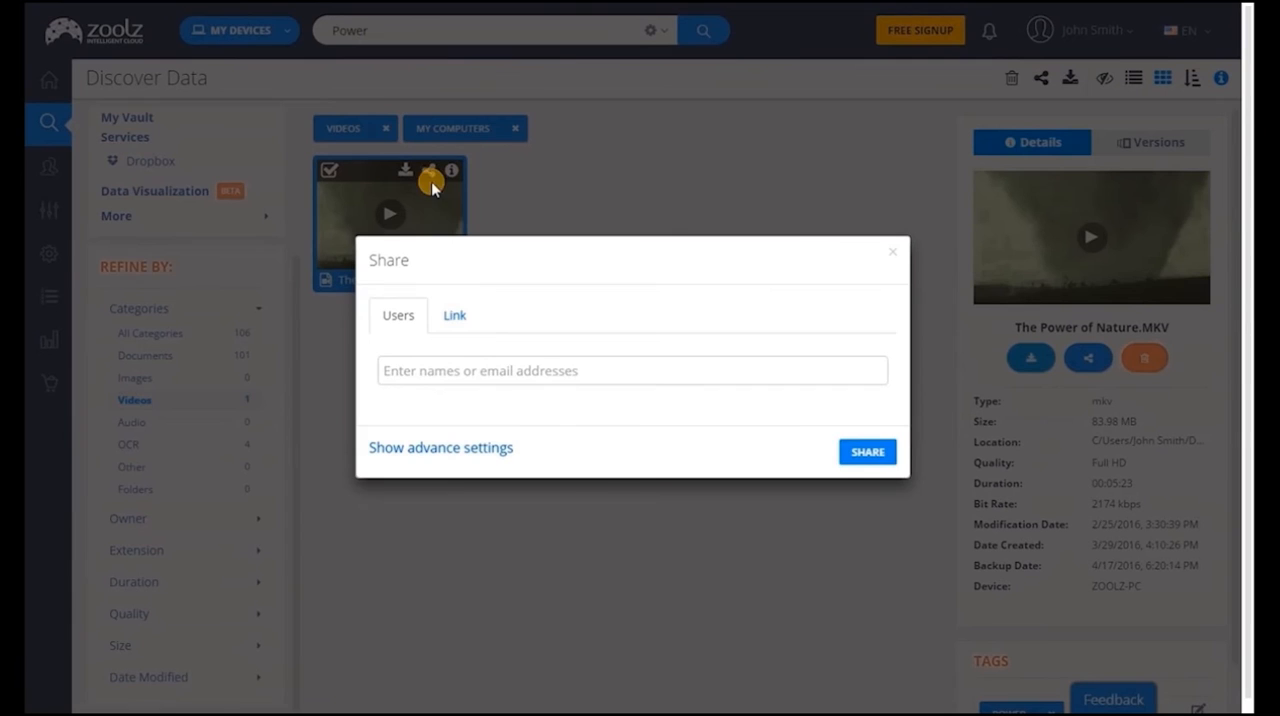
pyautogui.click(454, 316)
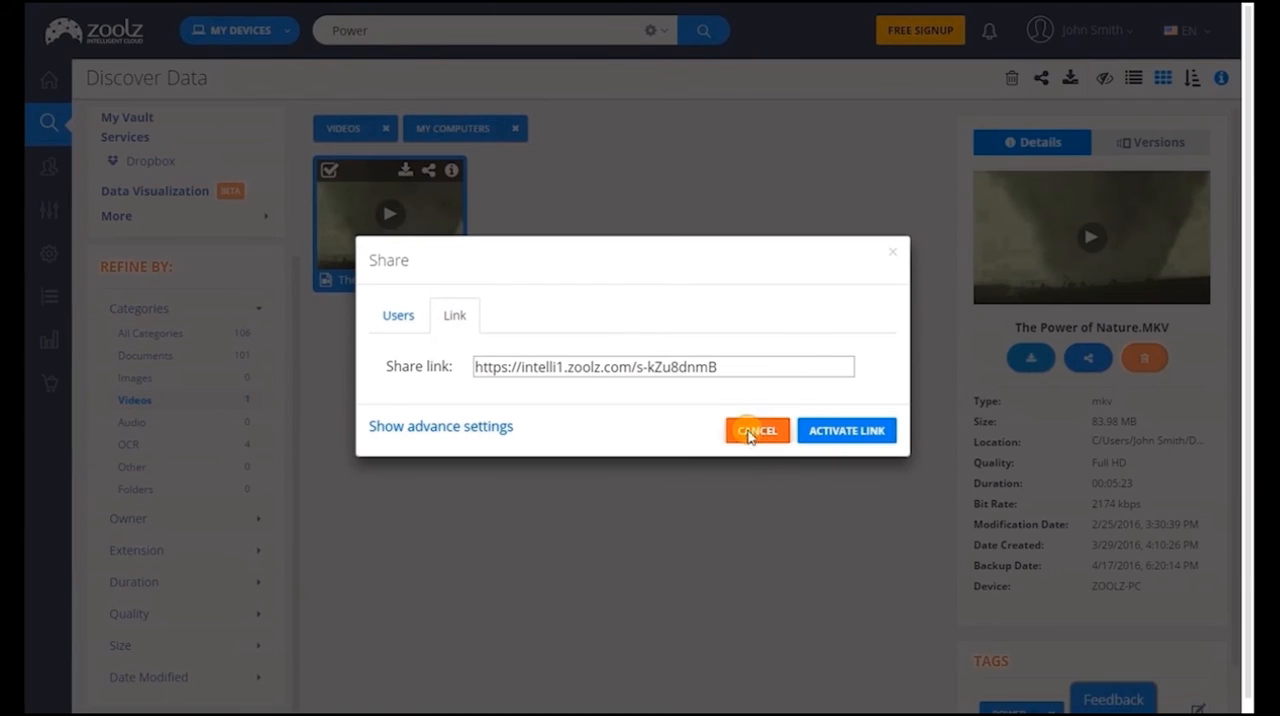
pyautogui.click(756, 430)
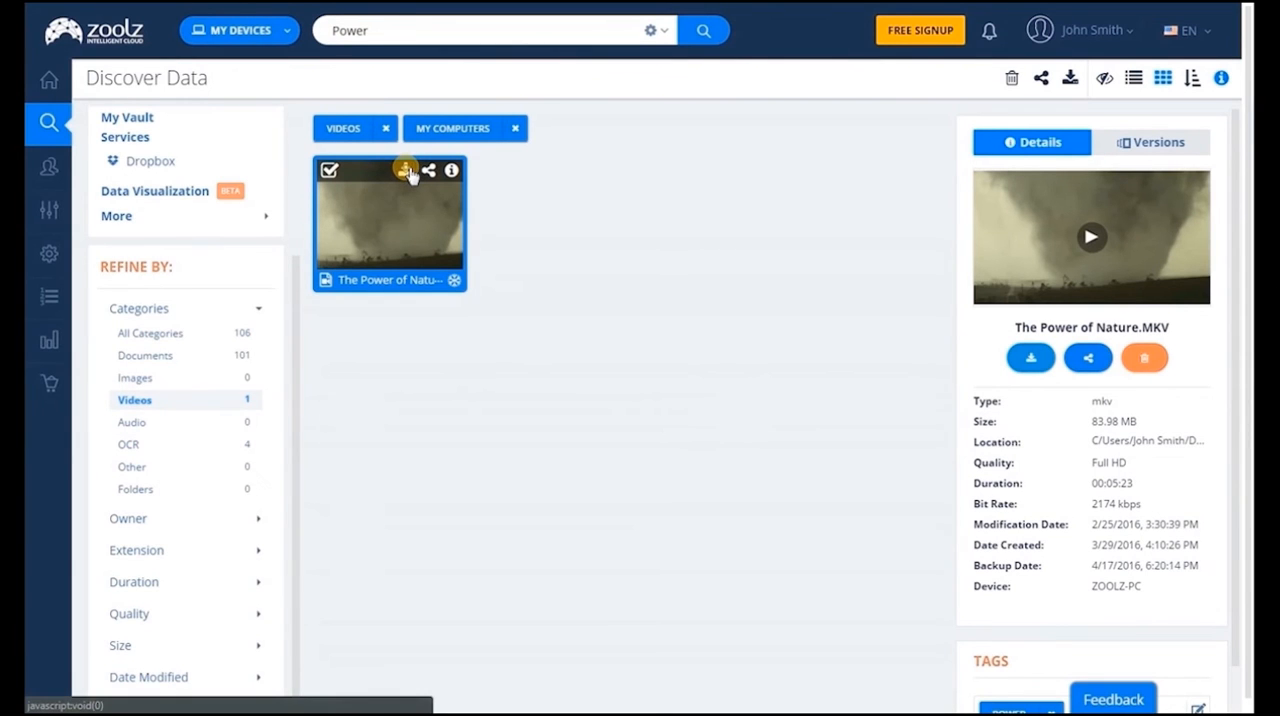
pyautogui.click(406, 170)
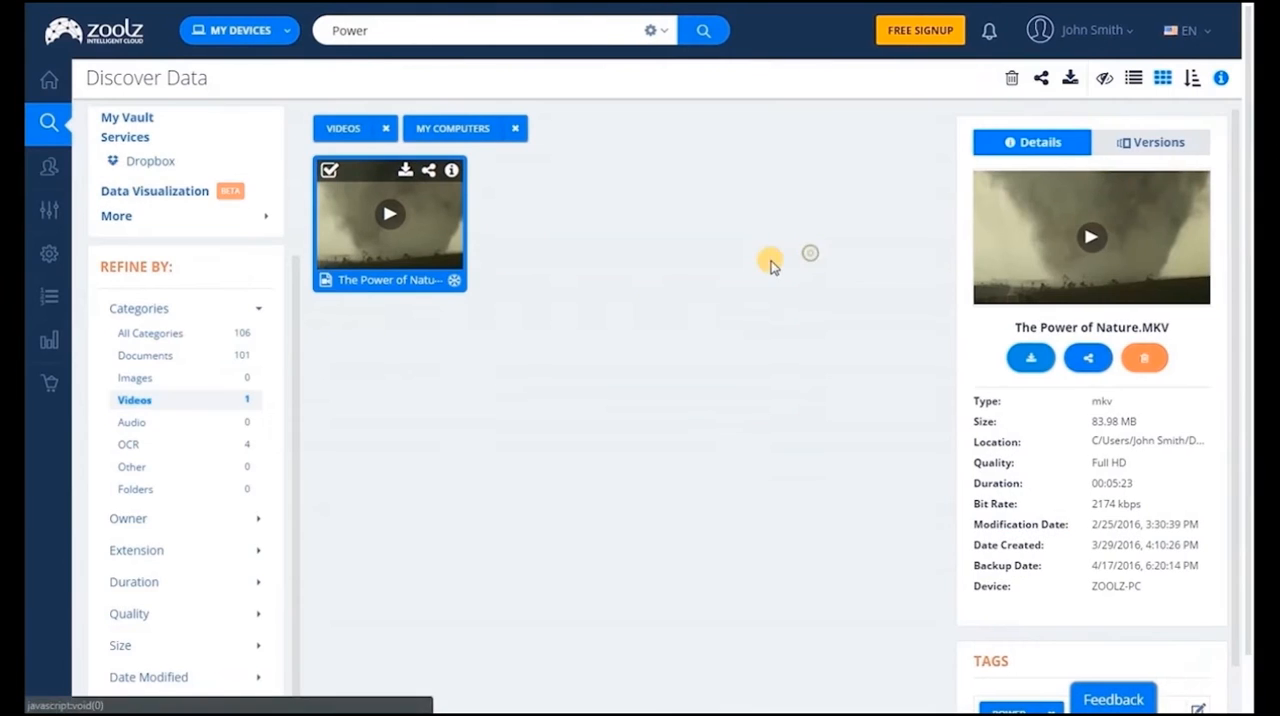
pyautogui.click(132, 518)
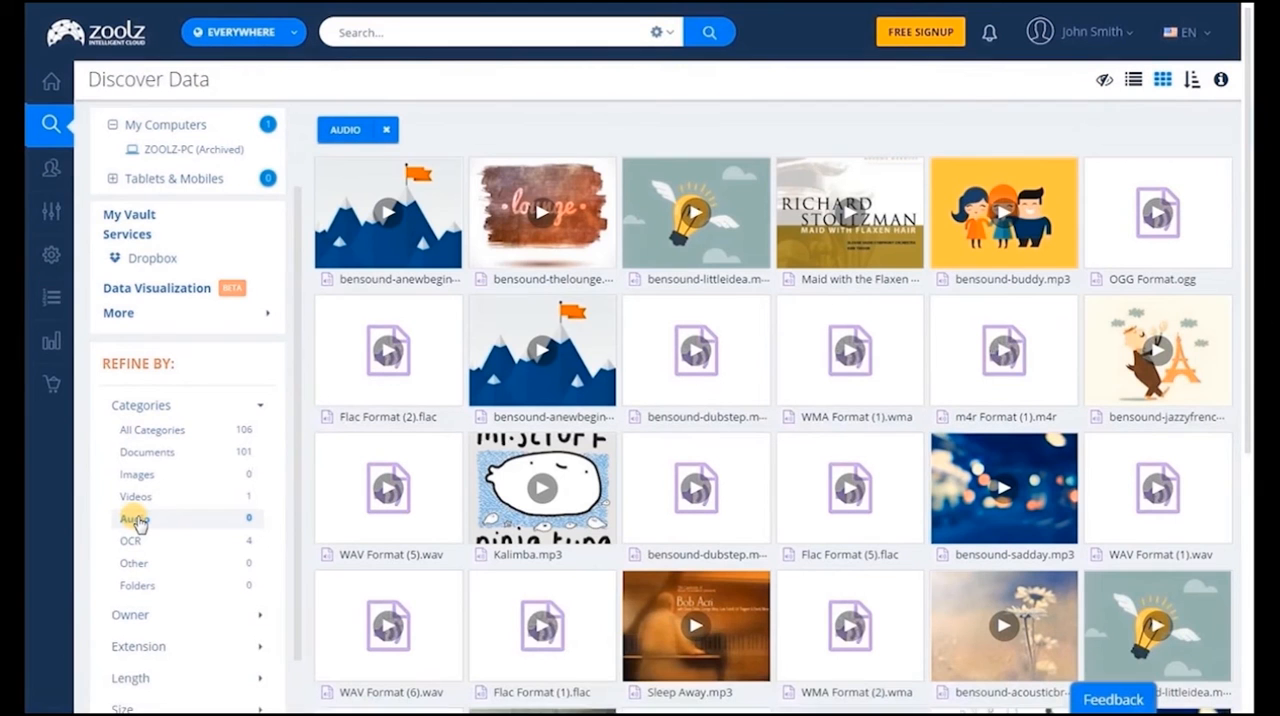
# - List audio files across every device, then switch the category to Images
pyautogui.click(132, 518)
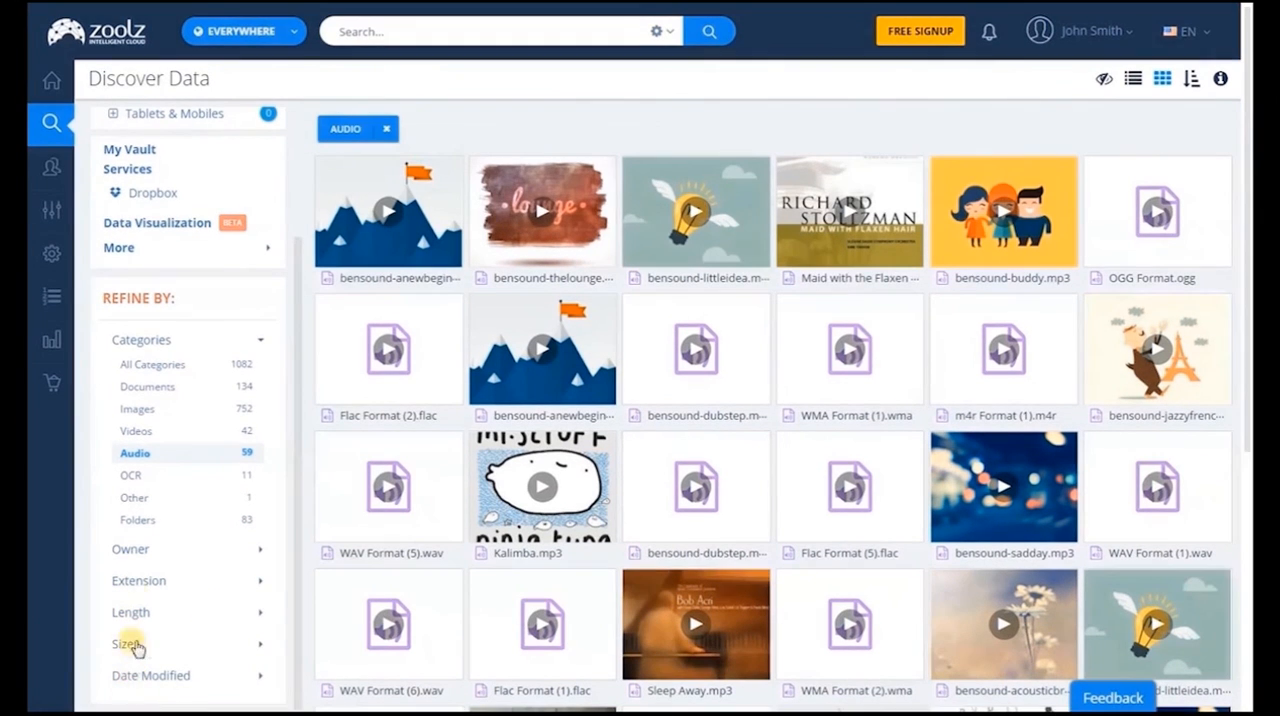
pyautogui.click(138, 468)
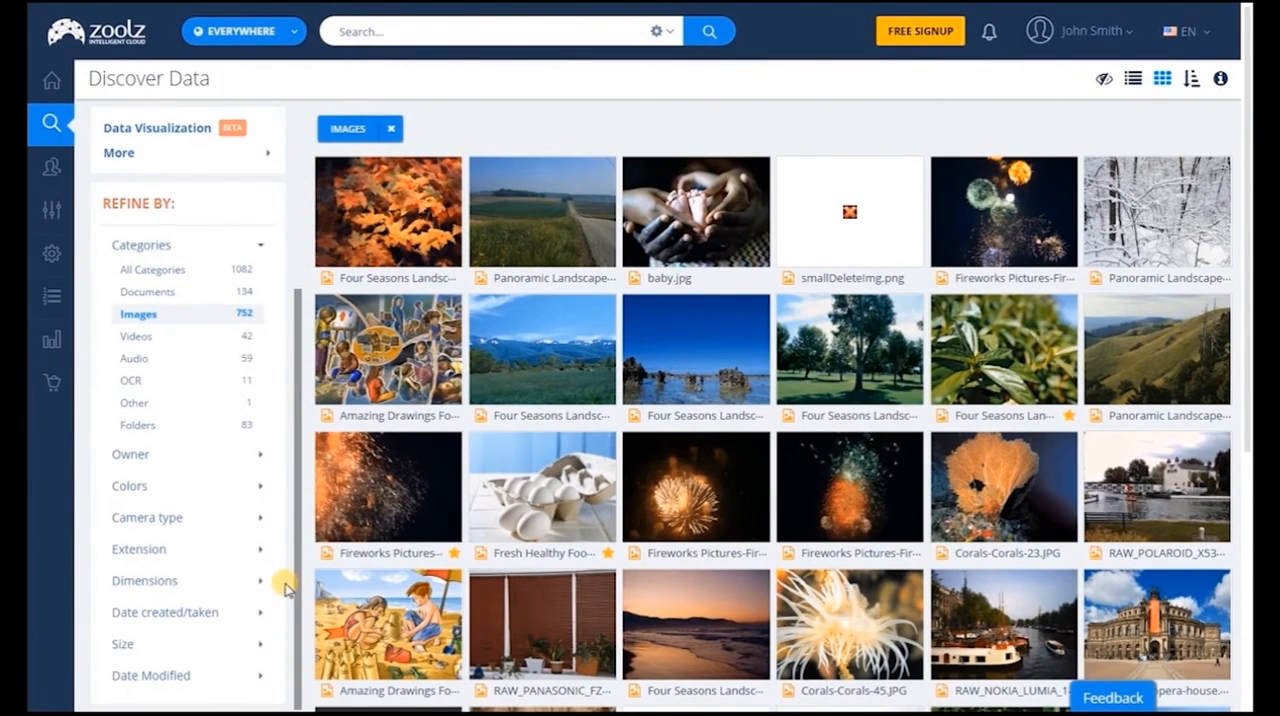
pyautogui.moveTo(258, 524)
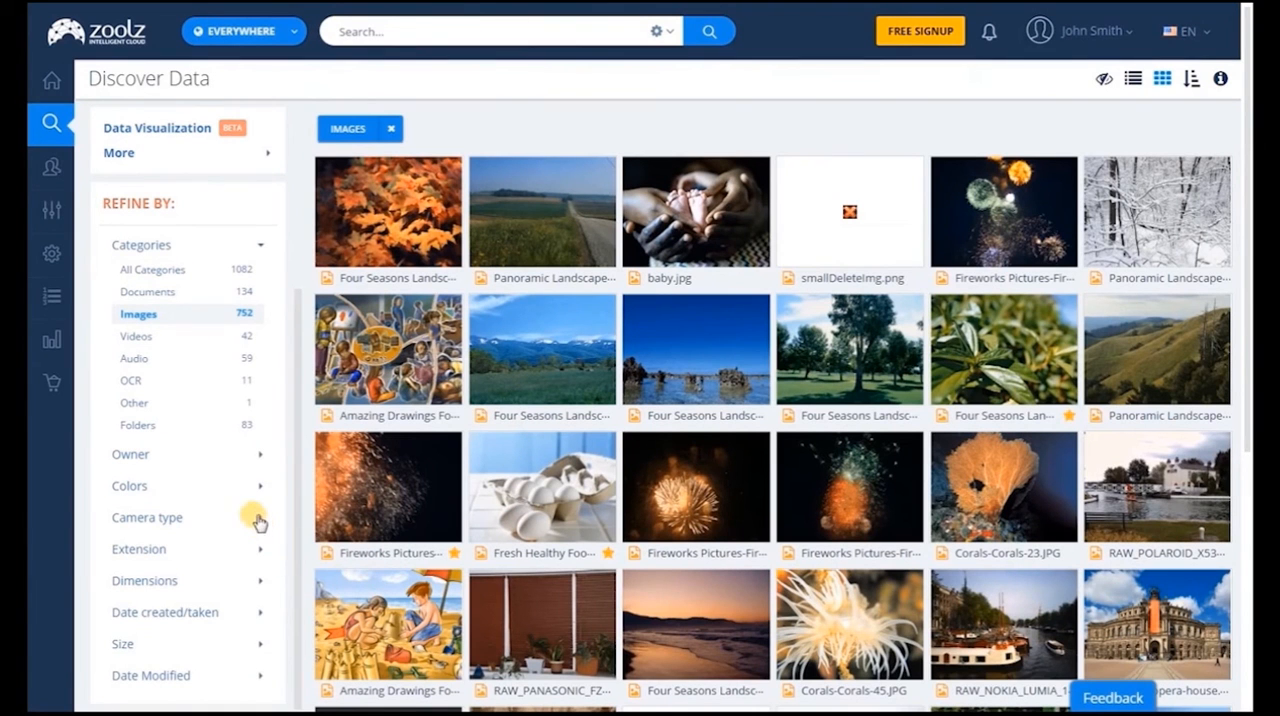
# - Expand the image date-taken and size refinements and filter images by the colour Green
pyautogui.click(148, 516)
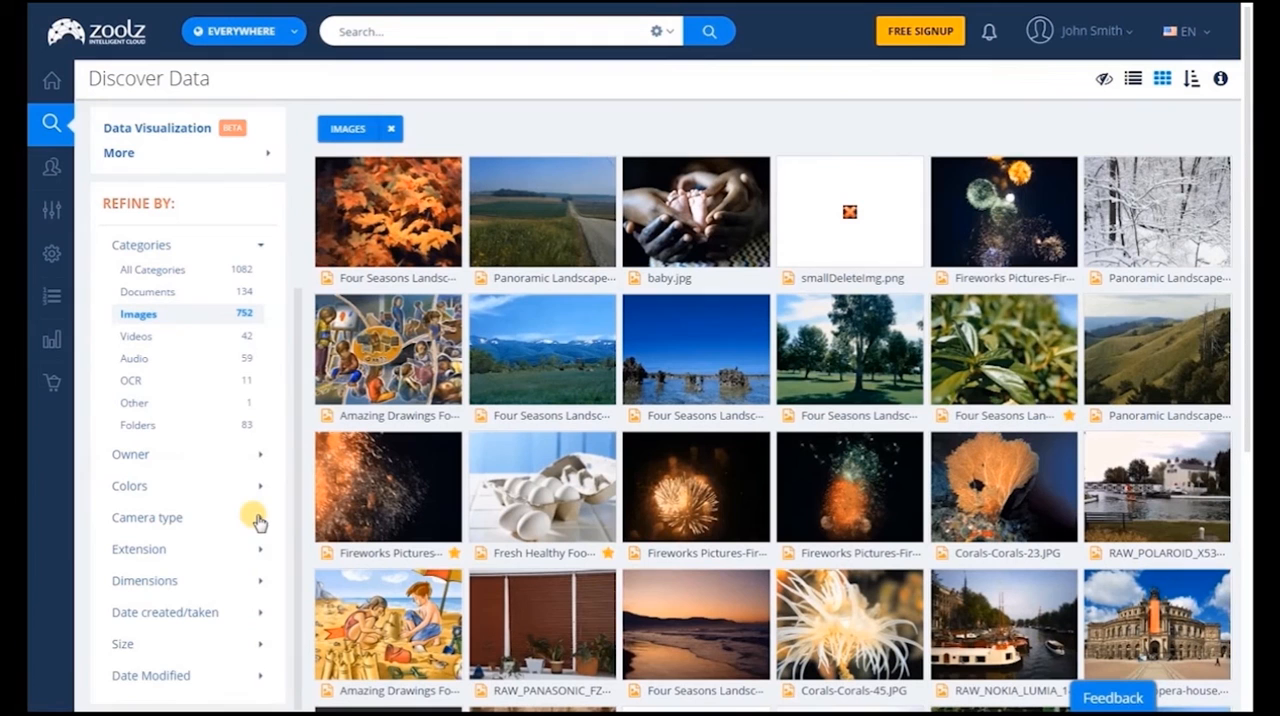
pyautogui.click(164, 612)
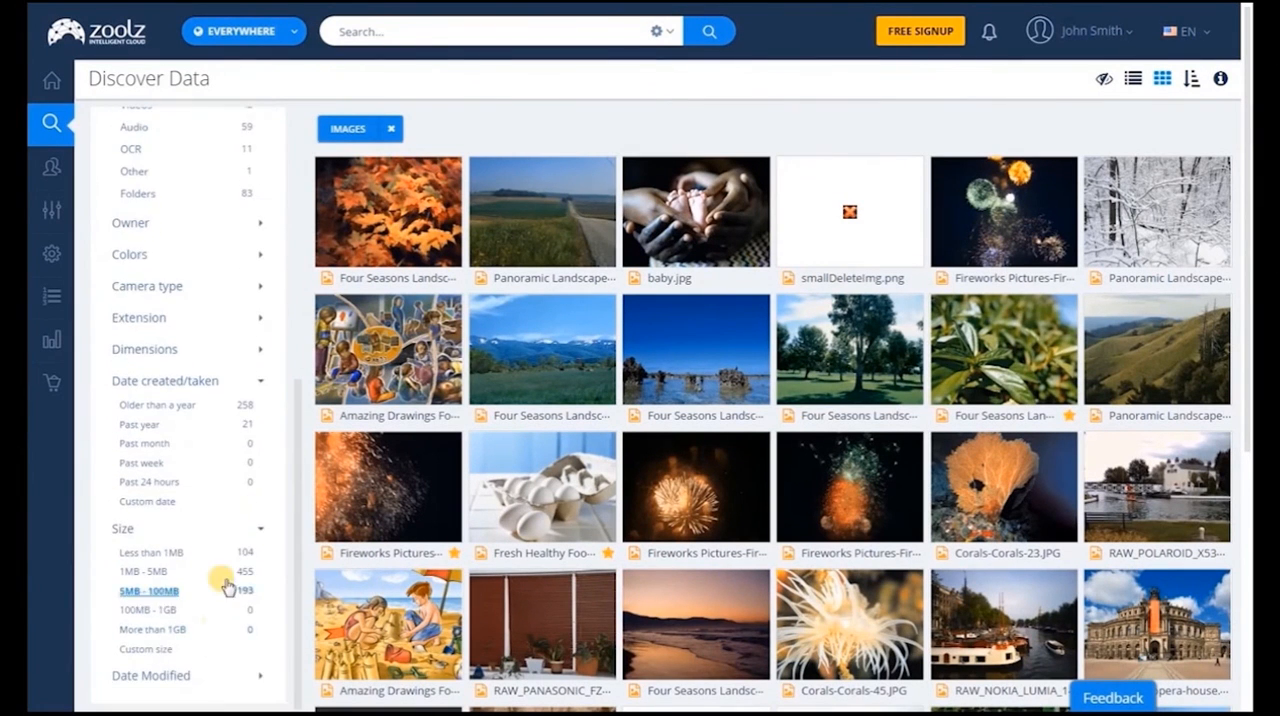
pyautogui.click(128, 252)
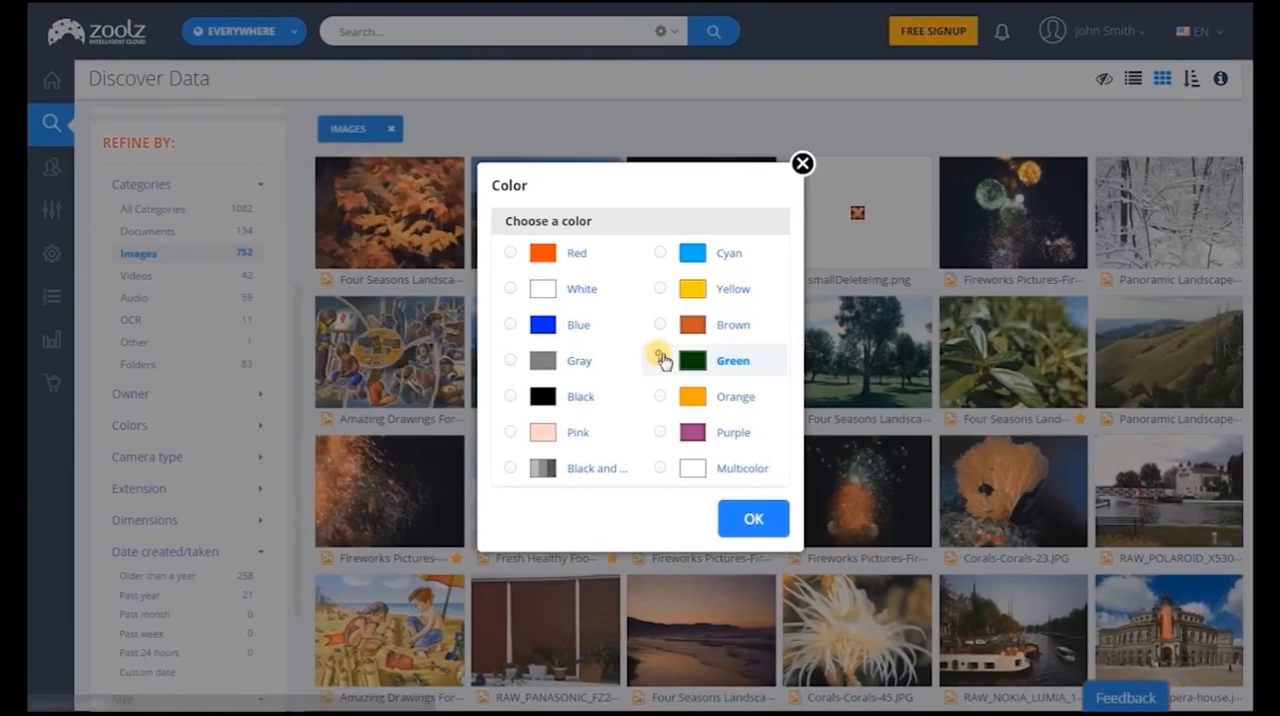
pyautogui.click(752, 518)
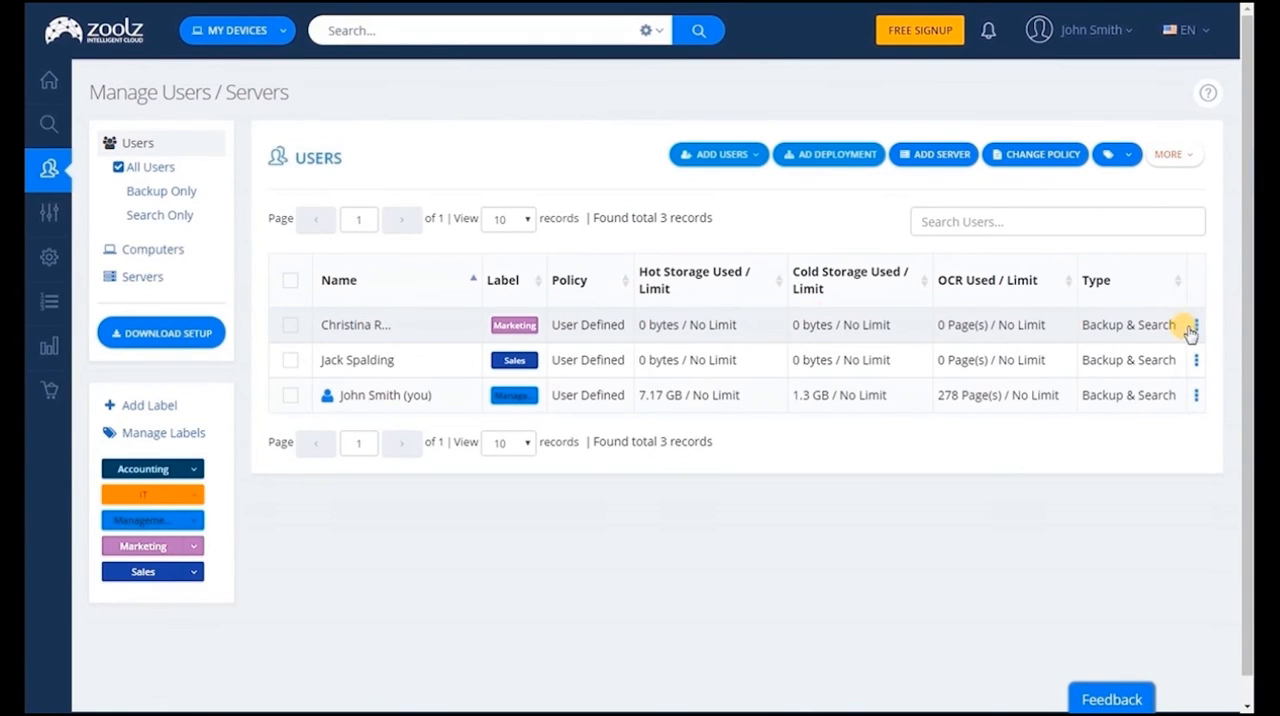
pyautogui.click(1196, 324)
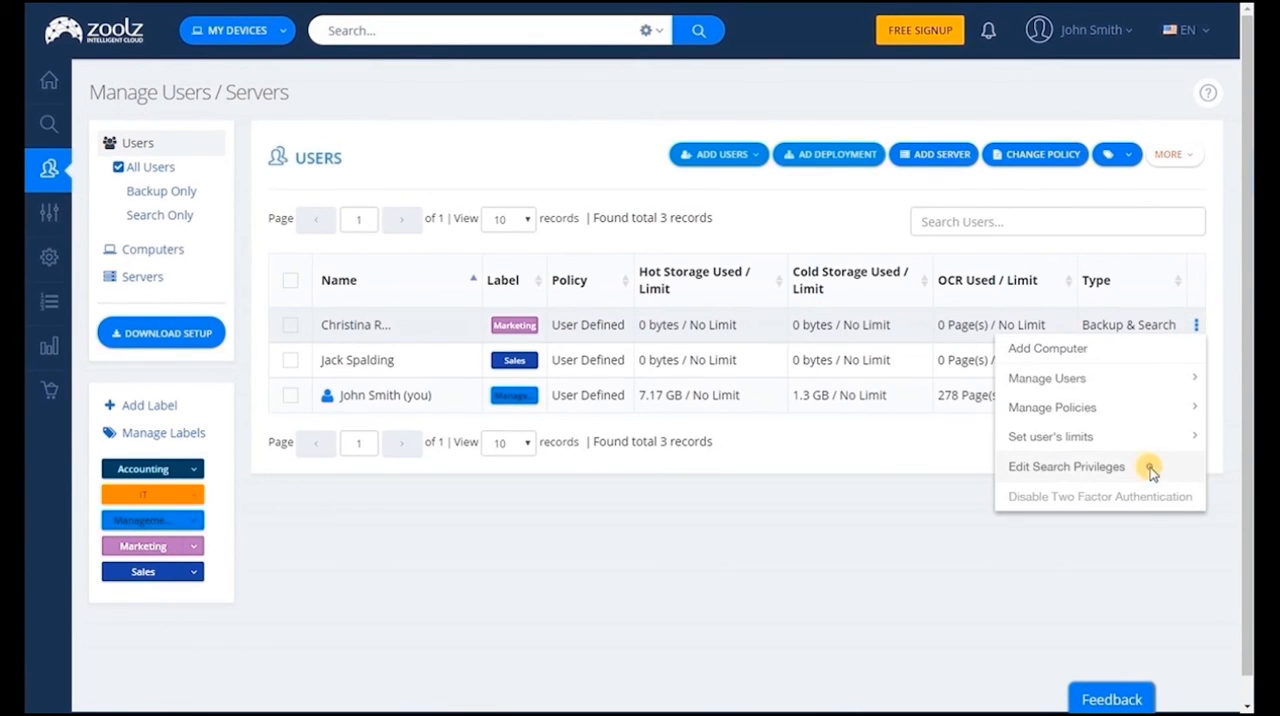
pyautogui.click(1066, 466)
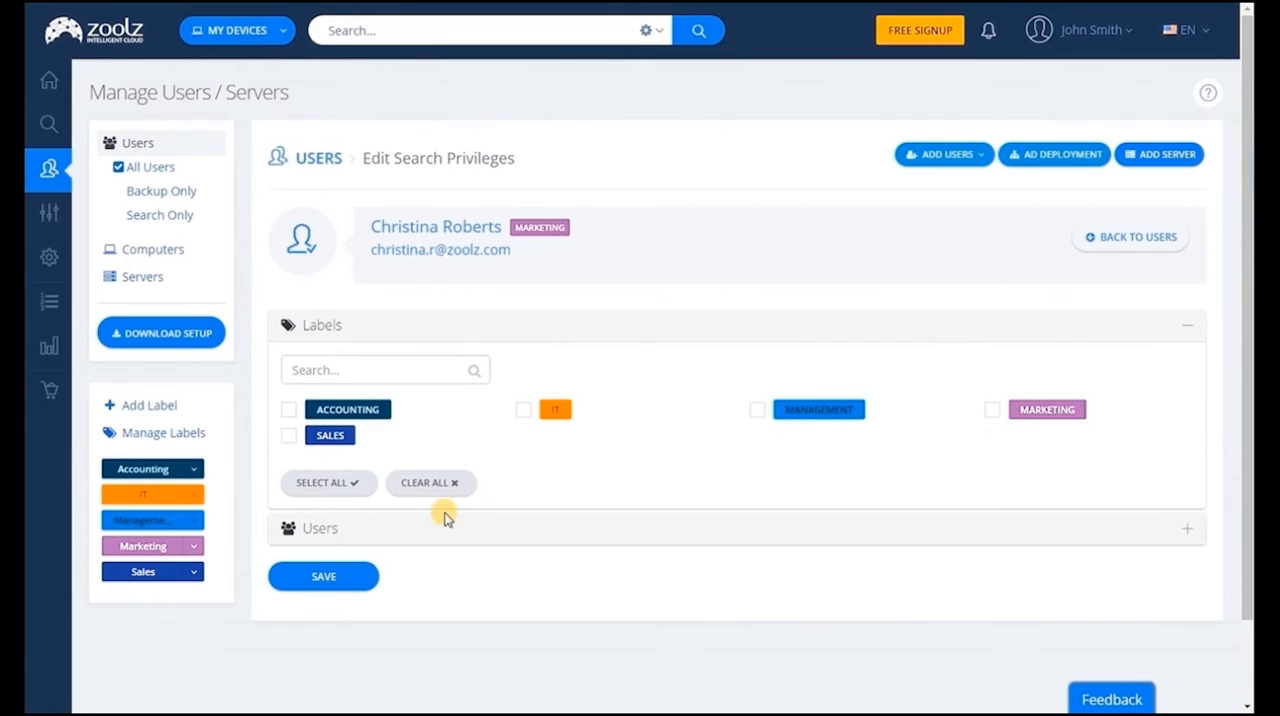
pyautogui.click(320, 528)
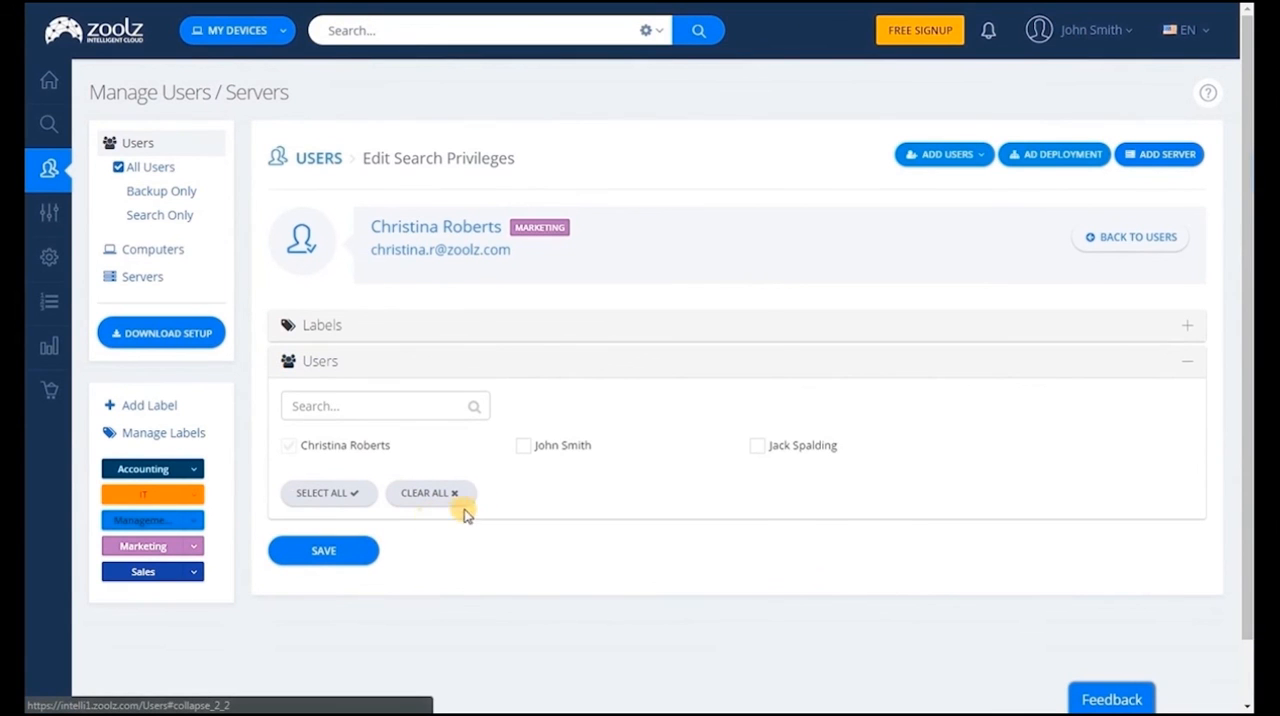
pyautogui.click(524, 444)
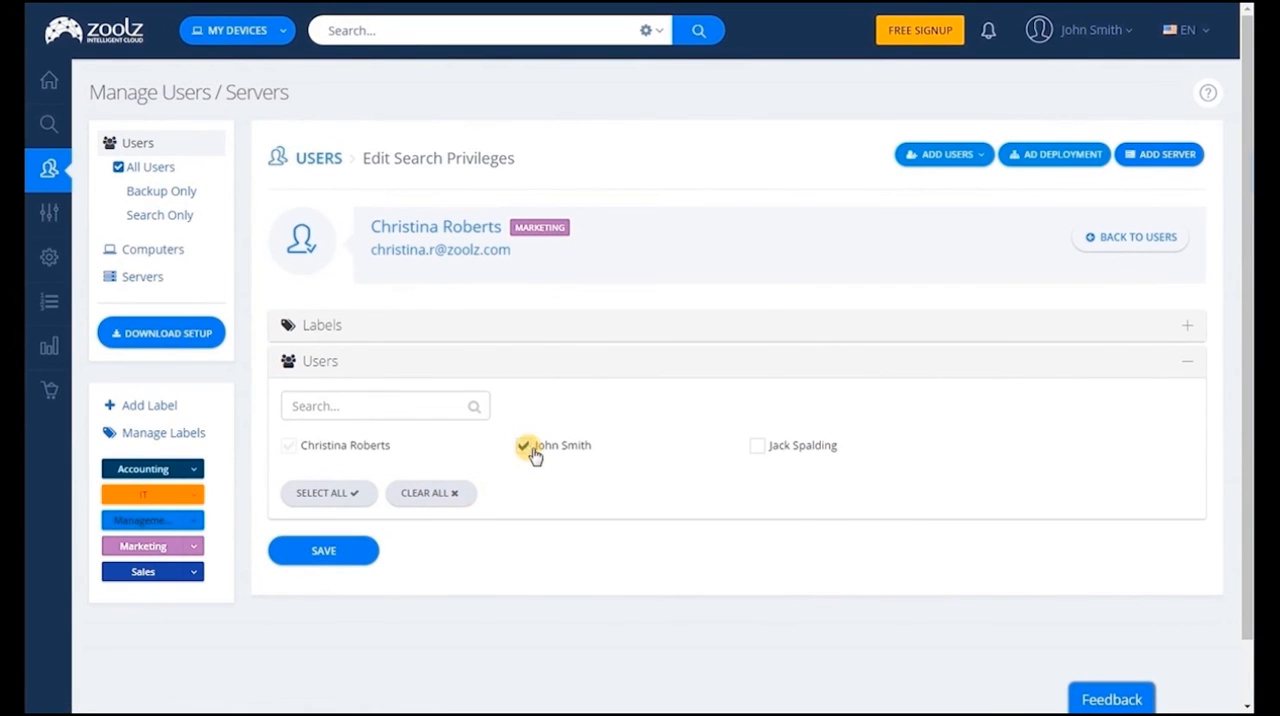